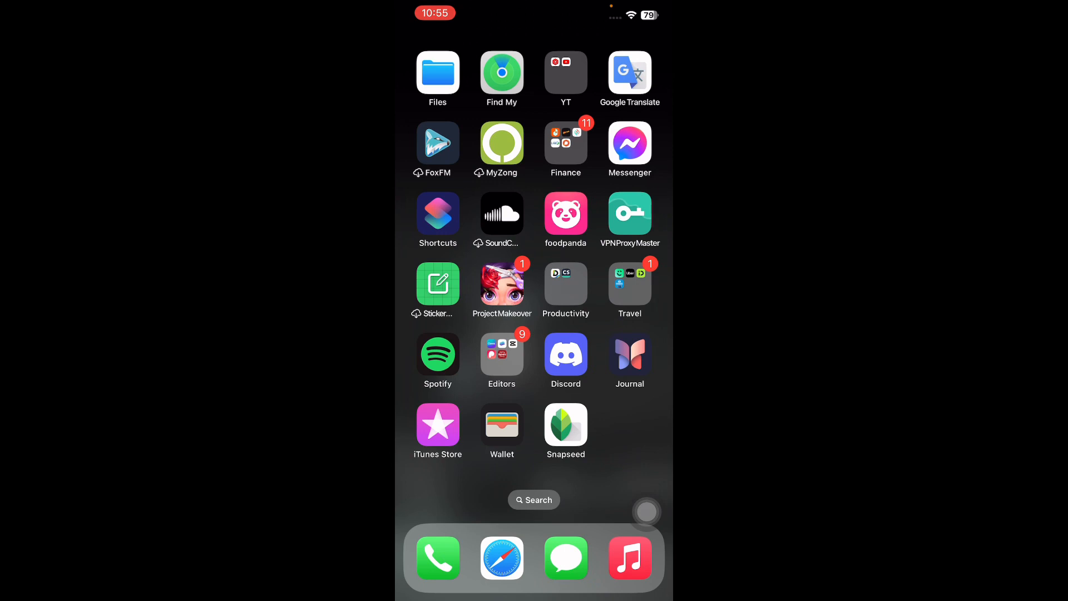
Step: Launch Discord and reach the server's General voice channel ready to join
click(565, 354)
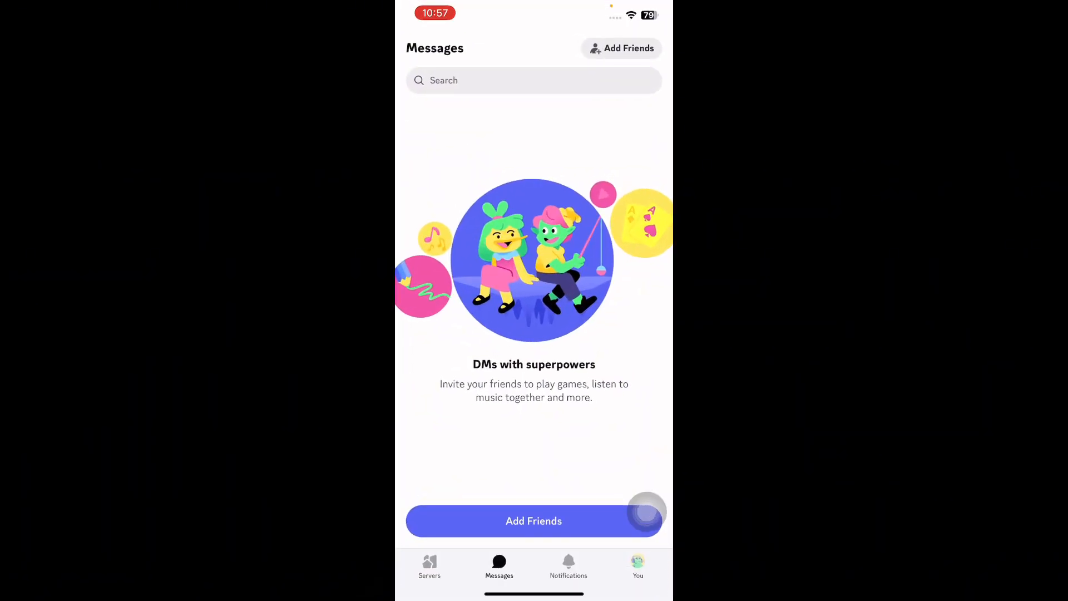
click(430, 566)
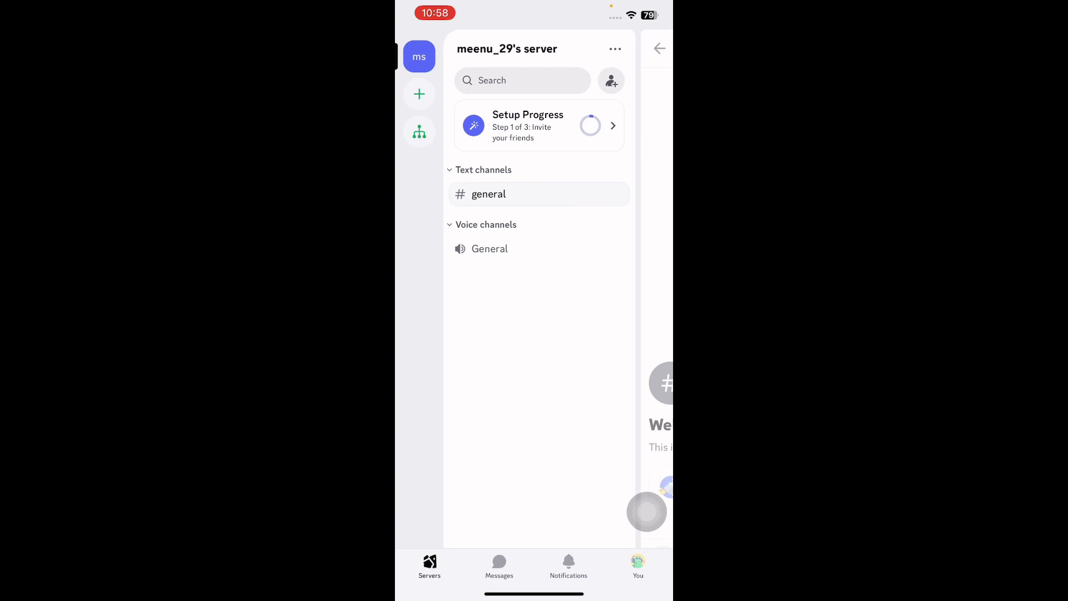
click(490, 248)
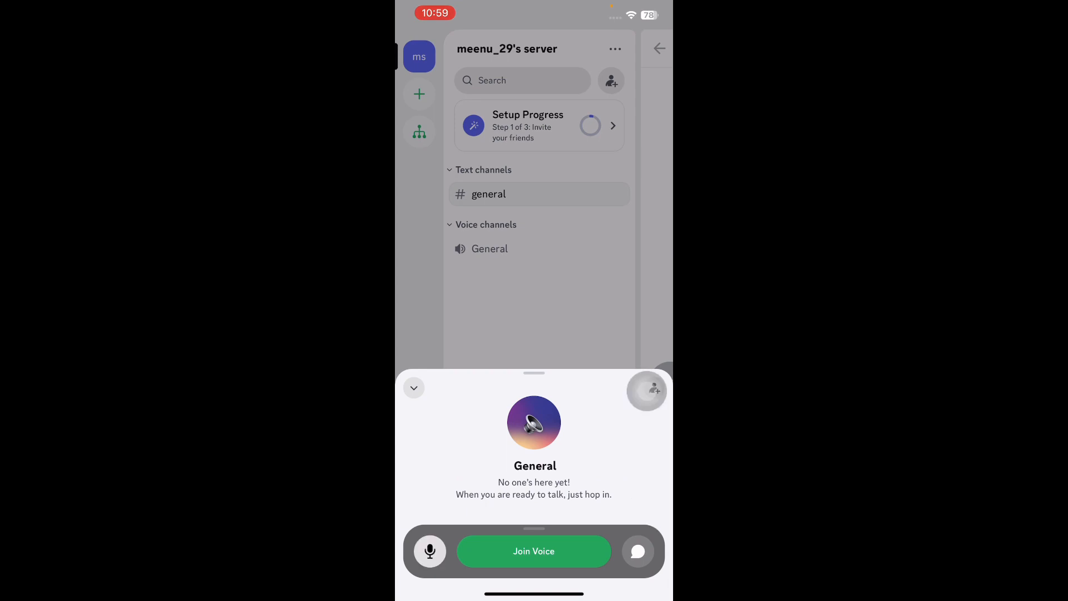
click(533, 551)
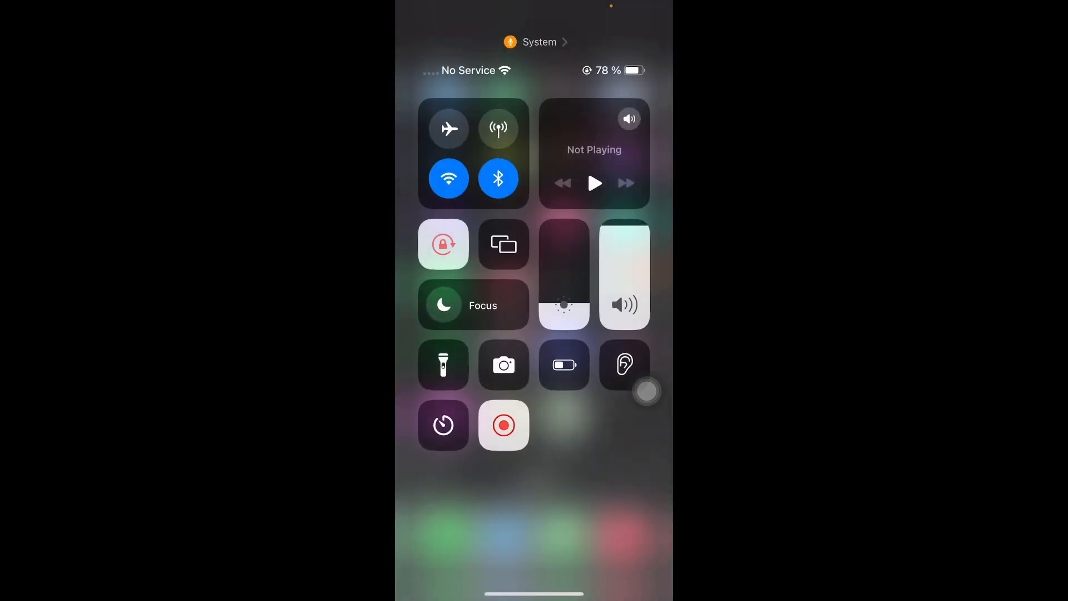
Step: Enable the Do Not Disturb focus from Control Center's Focus options
click(473, 305)
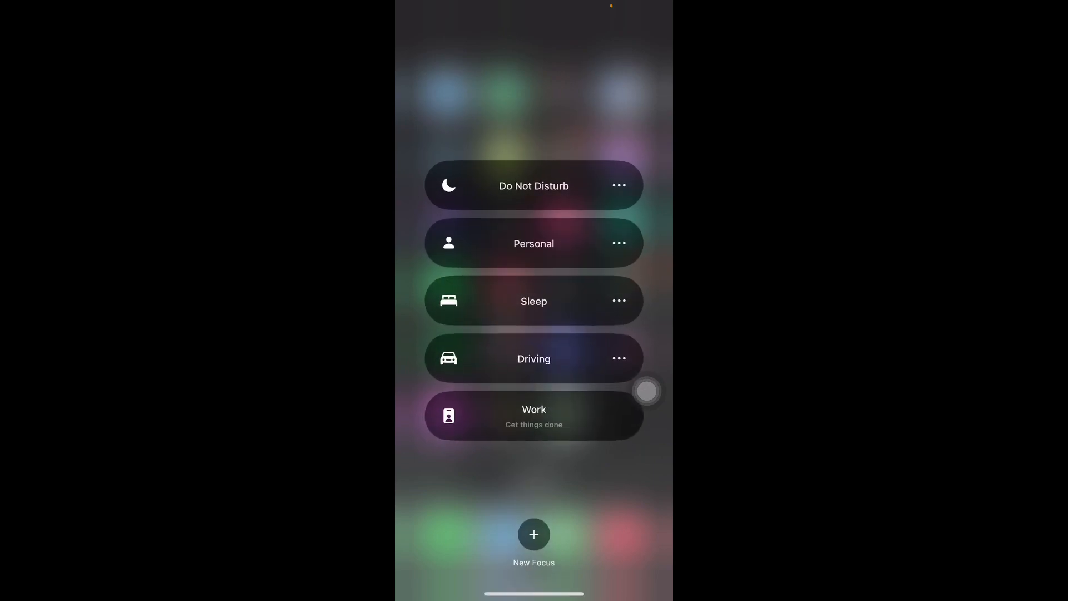
click(533, 185)
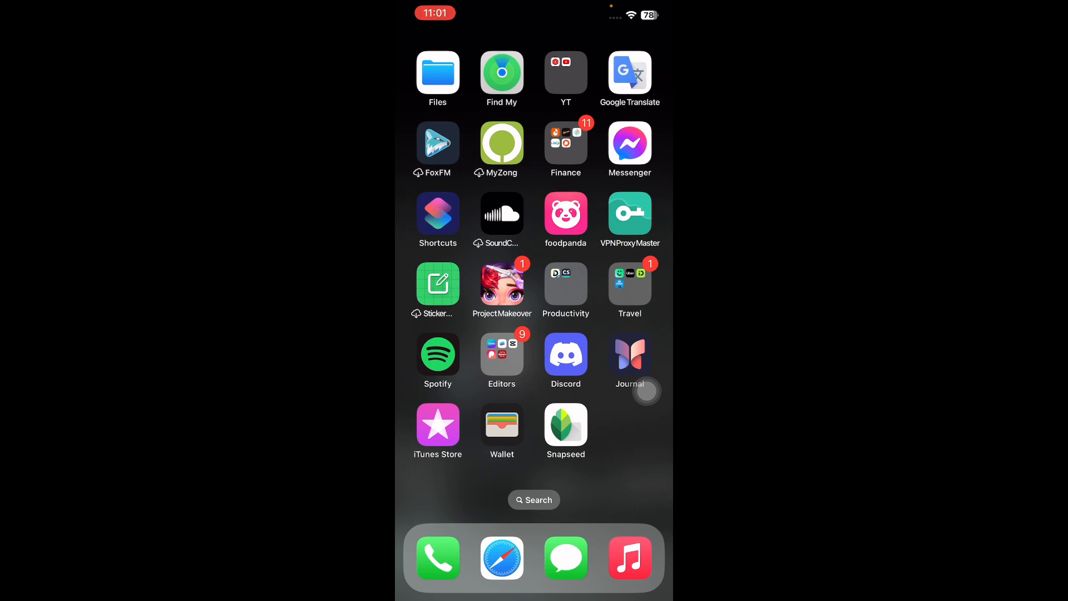
Step: Rejoin the General voice channel and bring up the server invite-link share sheet
click(566, 355)
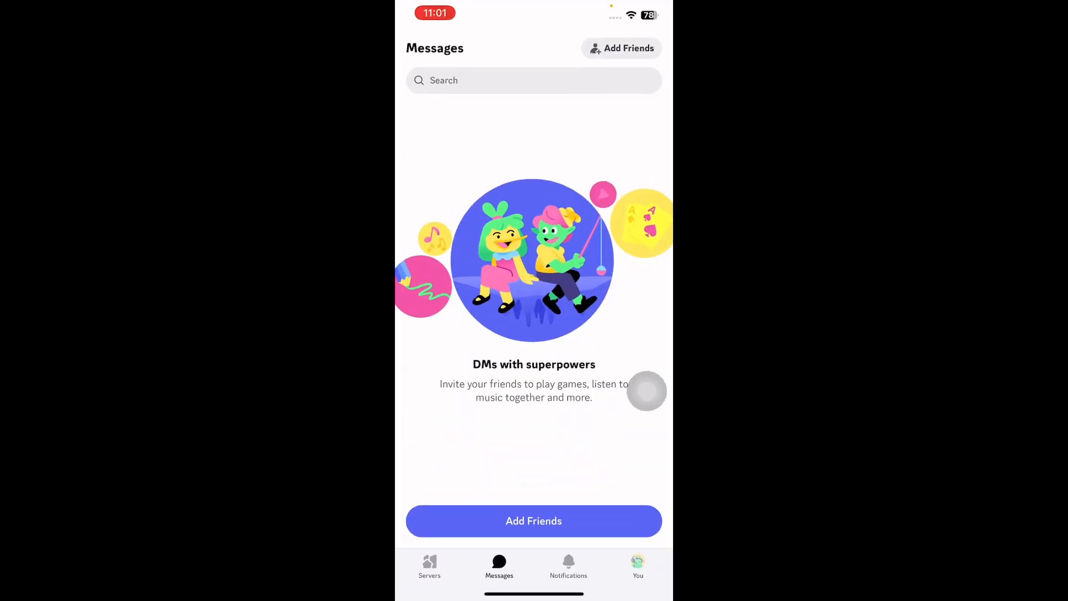
click(430, 566)
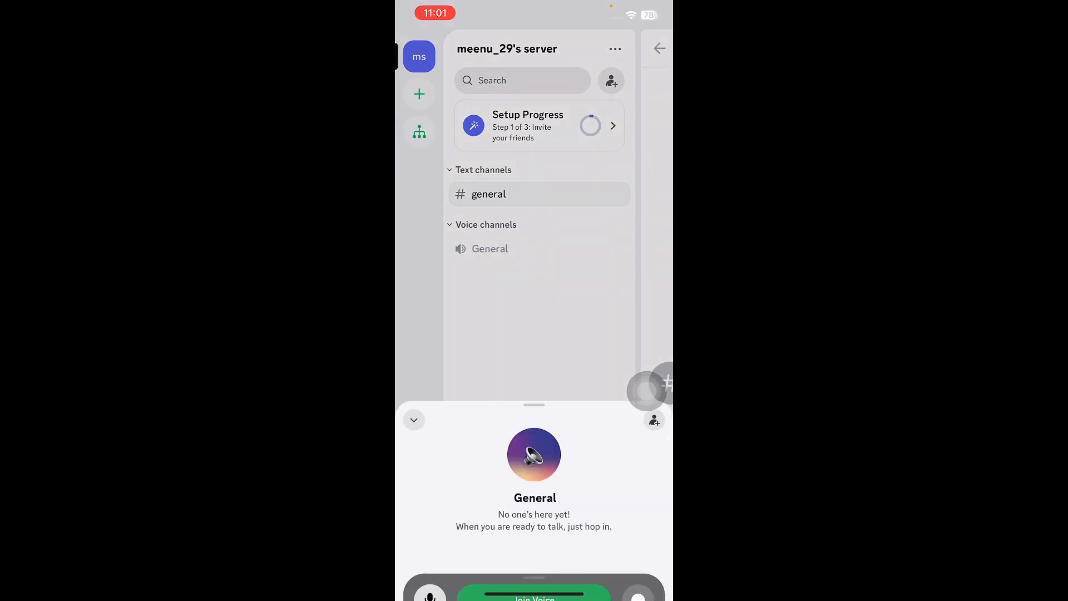
click(533, 596)
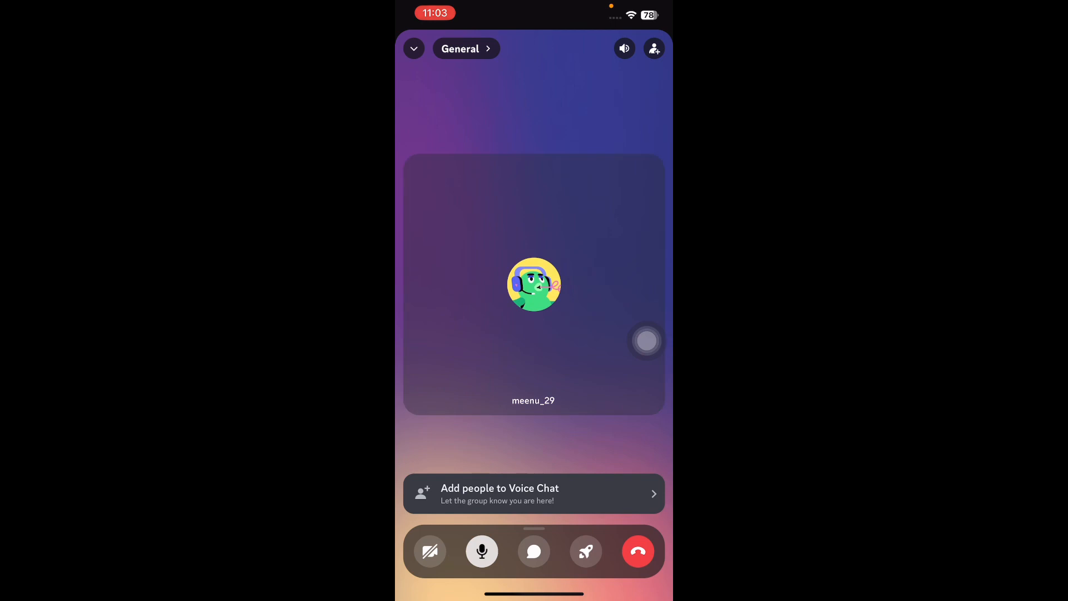
click(533, 493)
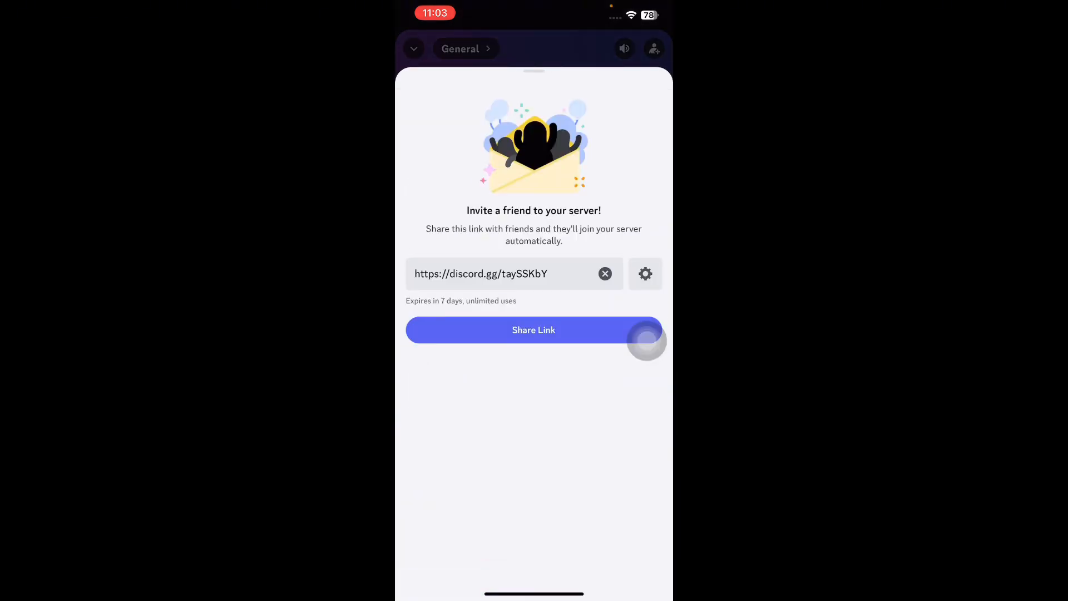